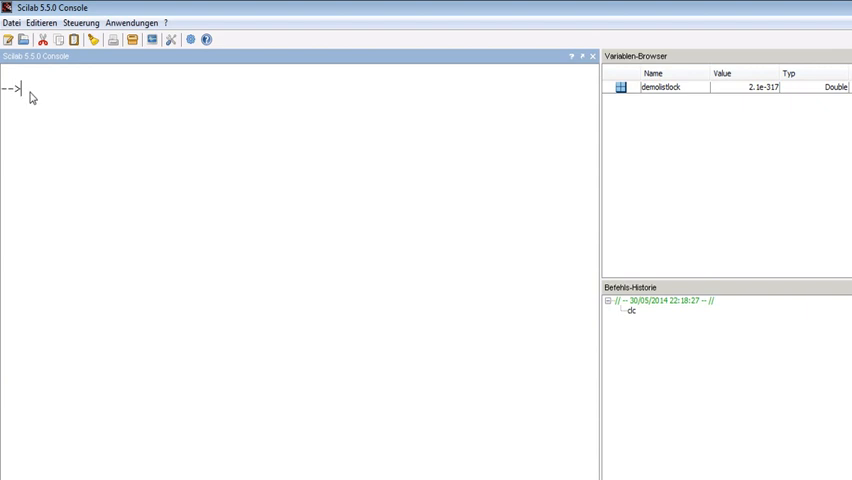
Evaluate sin(30) in the console, returning ans = -0.9880316 (radian input).
{"action": "type", "text": "sin"}
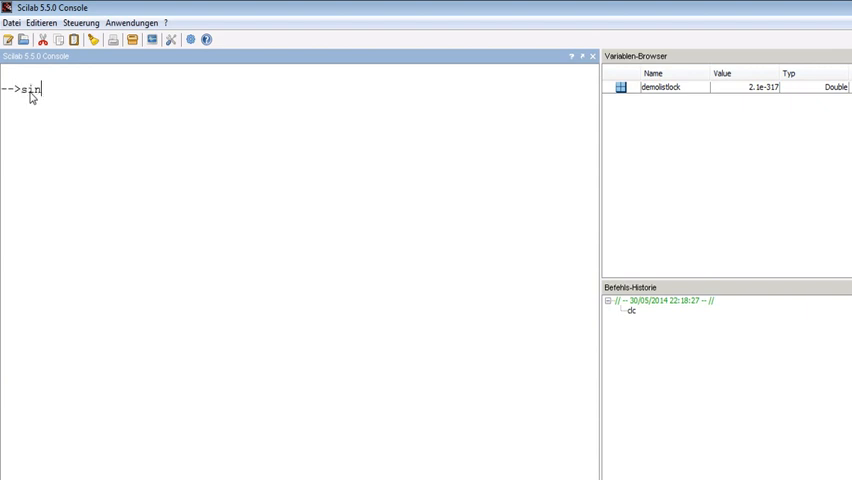
{"action": "type", "text": "()"}
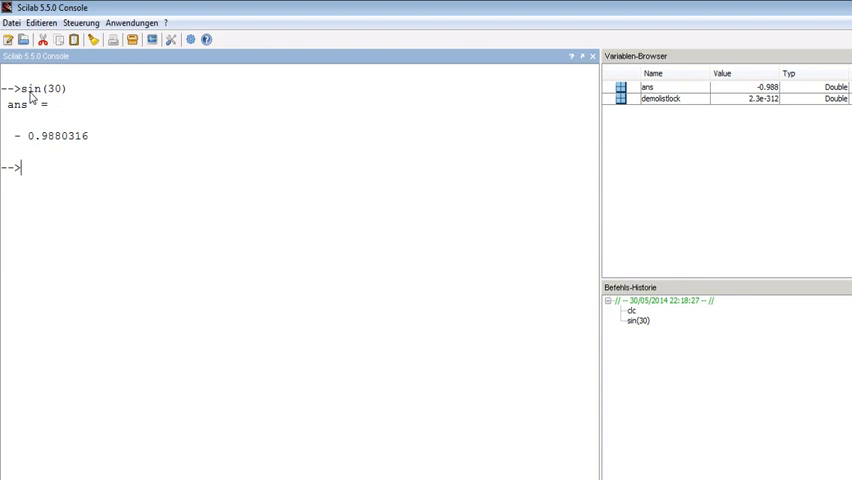
Run help sin to show the sine function's page in the Help Browser.
{"action": "type", "text": "help"}
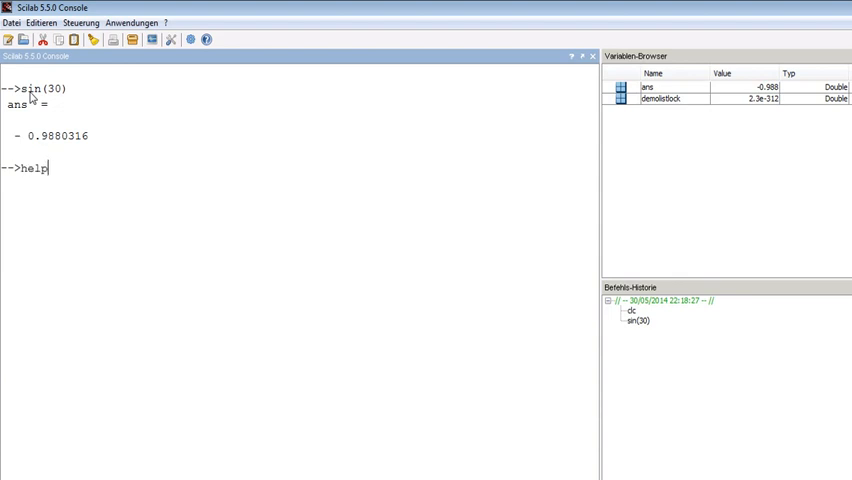
{"action": "type", "text": "si"}
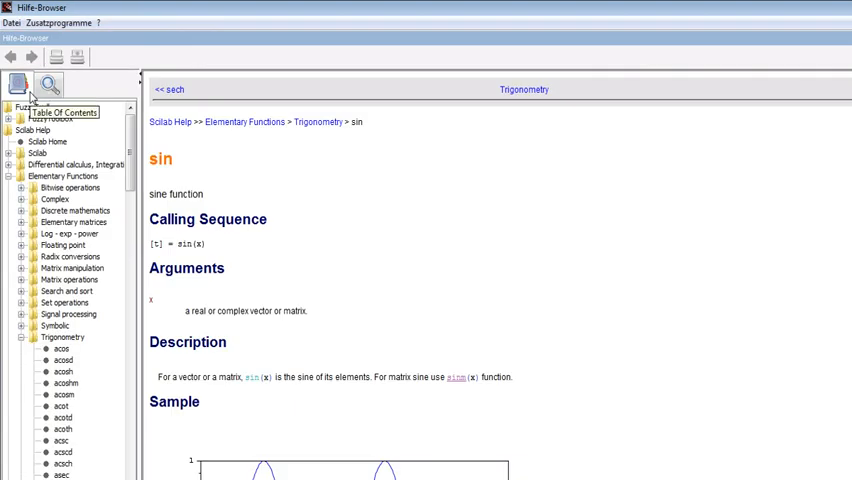
{"action": "mouse_move", "coordinate": [280, 350]}
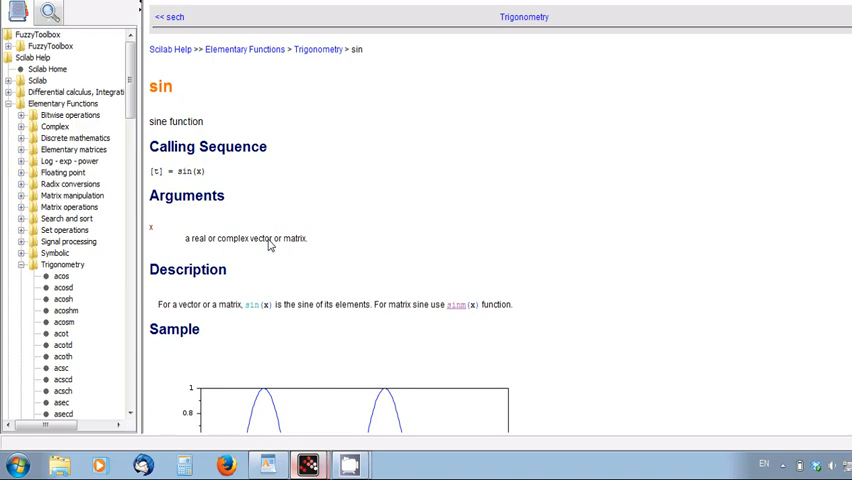
{"action": "mouse_move", "coordinate": [272, 240]}
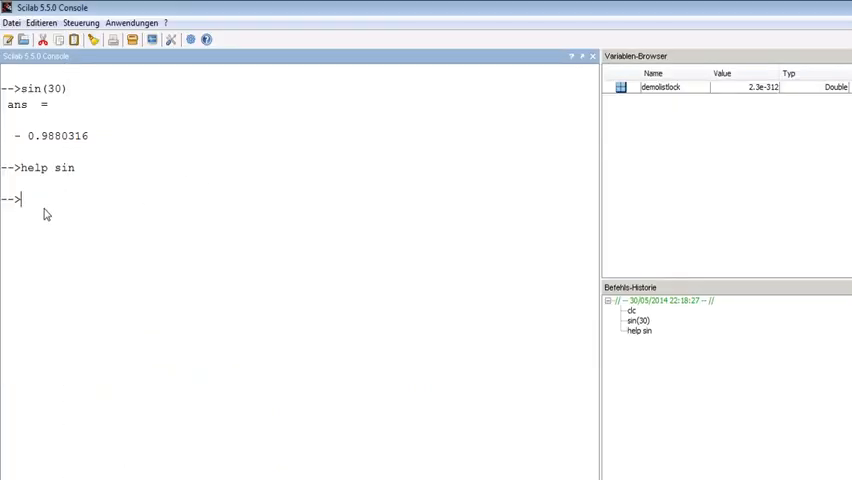
Evaluate sin(%pi/6) and sind(30) in the console, both returning 0.5.
{"action": "type", "text": "sin("}
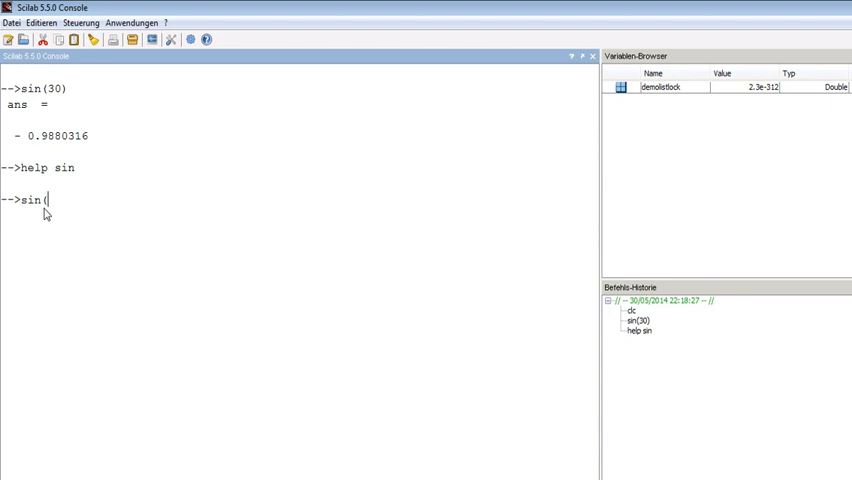
{"action": "type", "text": "%)"}
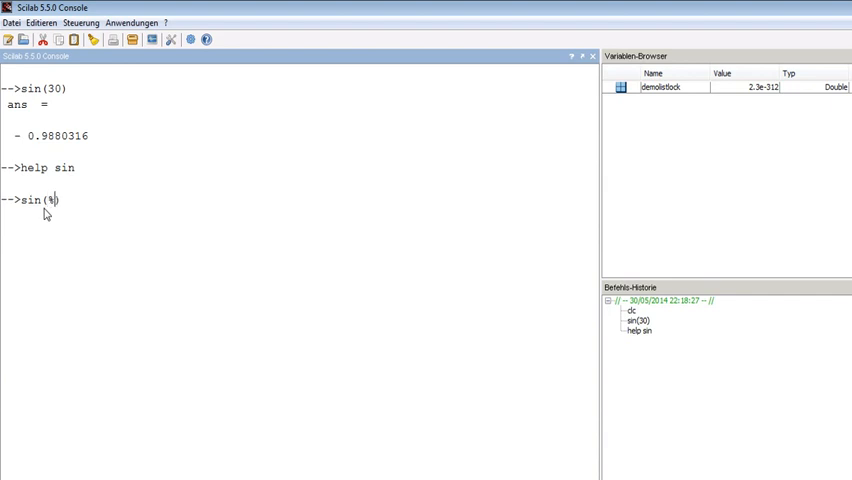
{"action": "type", "text": "pi/6"}
{"action": "type", "text": "sind("}
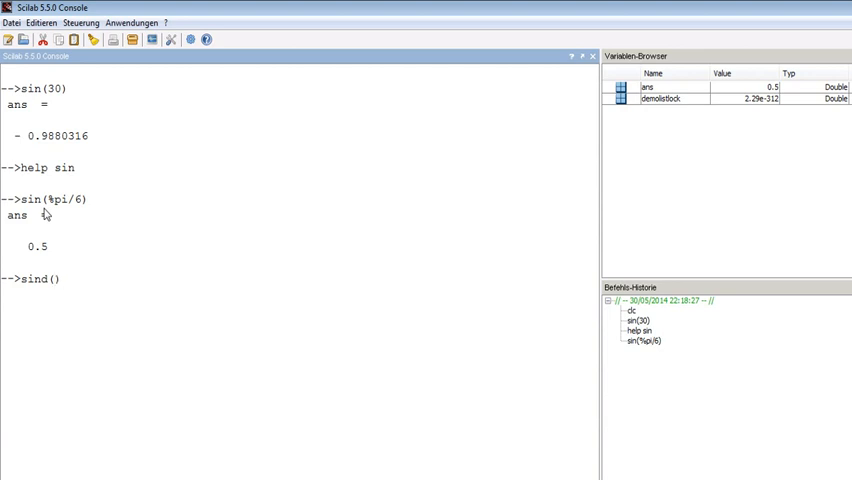
{"action": "type", "text": "30"}
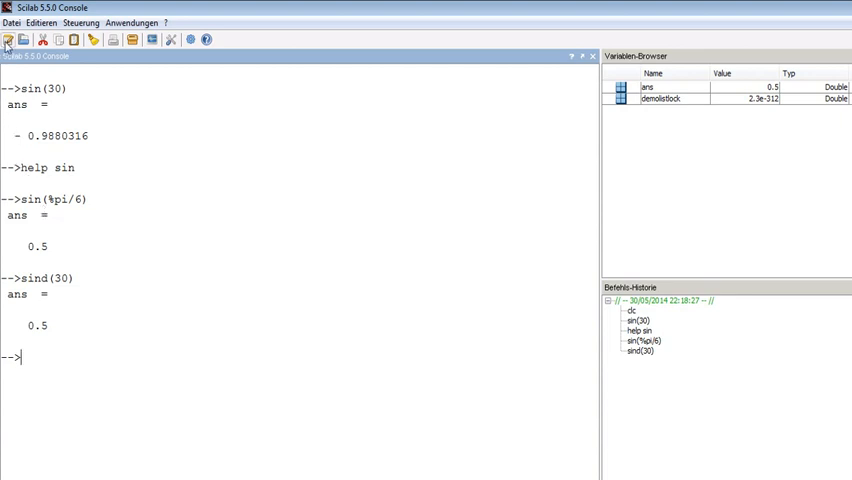
{"action": "mouse_move", "coordinate": [8, 40]}
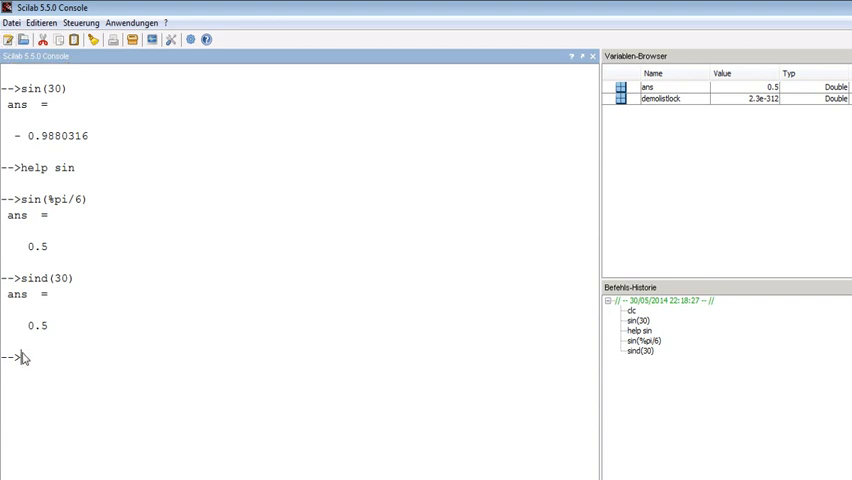
Start a new SciNotes script via edit and define a=6; and b=8;.
{"action": "type", "text": "edit"}
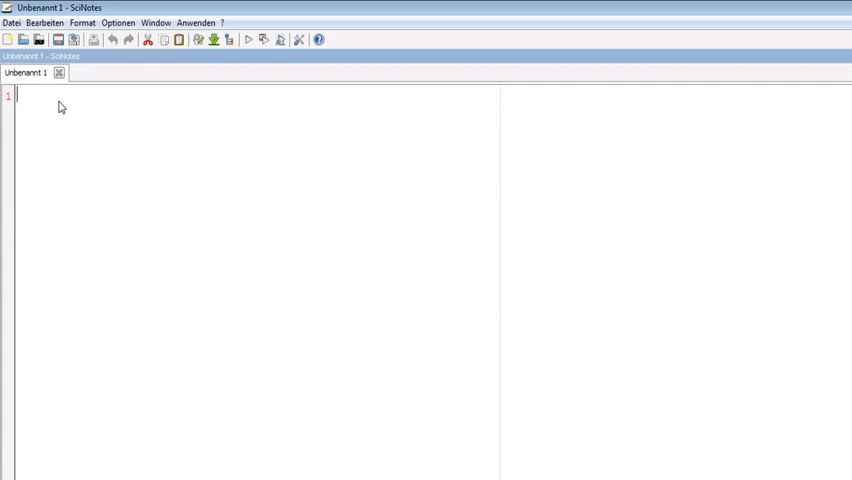
{"action": "type", "text": "a"}
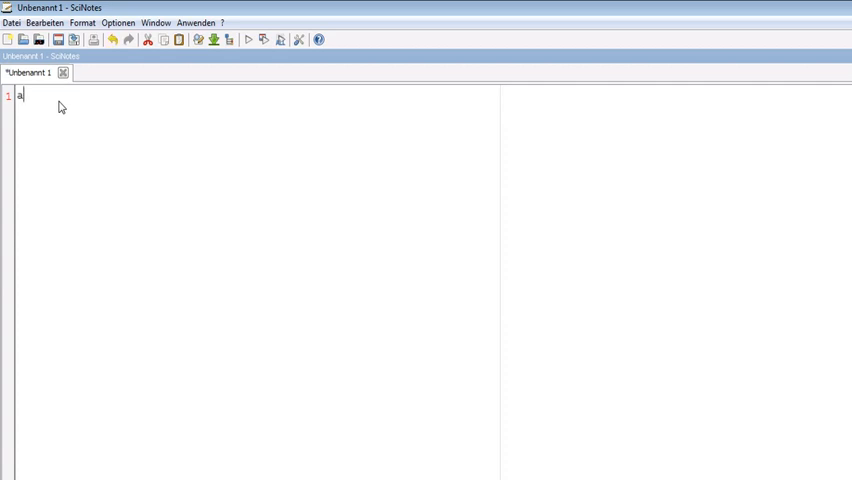
{"action": "type", "text": "="}
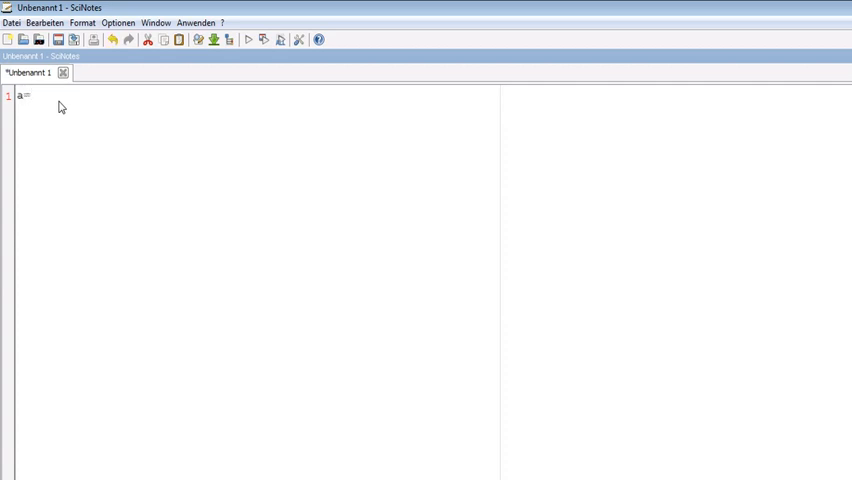
{"action": "type", "text": "6"}
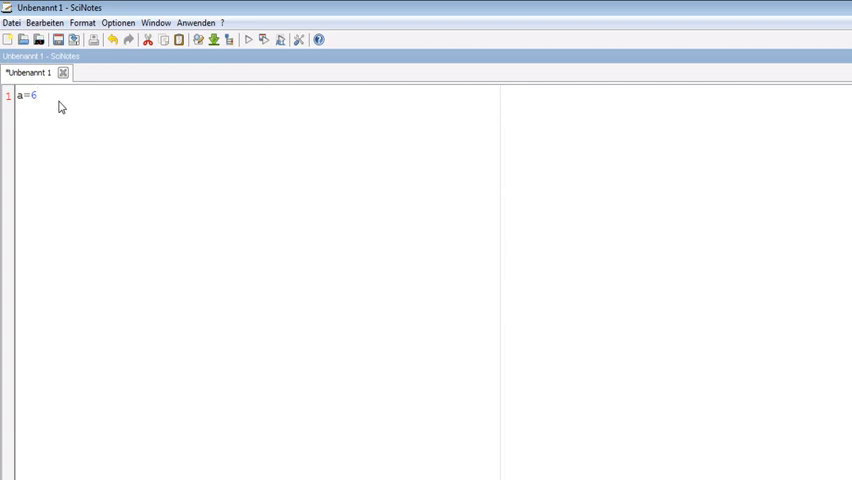
{"action": "type", "text": ";"}
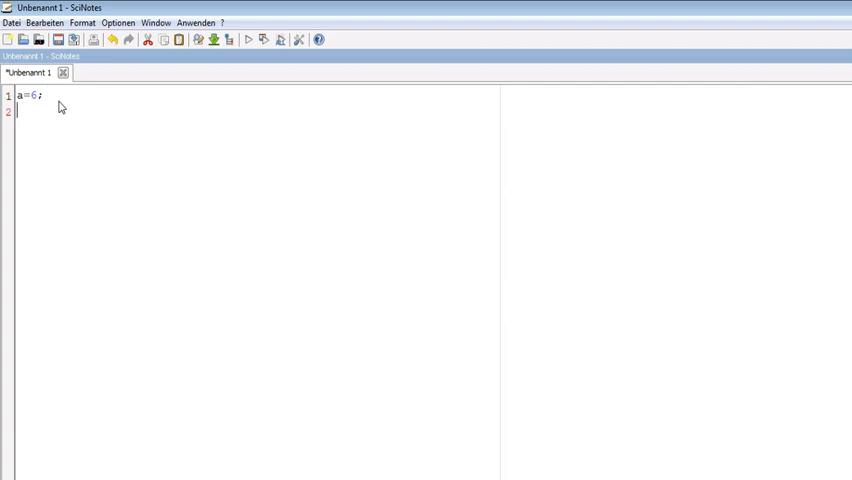
{"action": "type", "text": "b=8;"}
{"action": "type", "text": "are"}
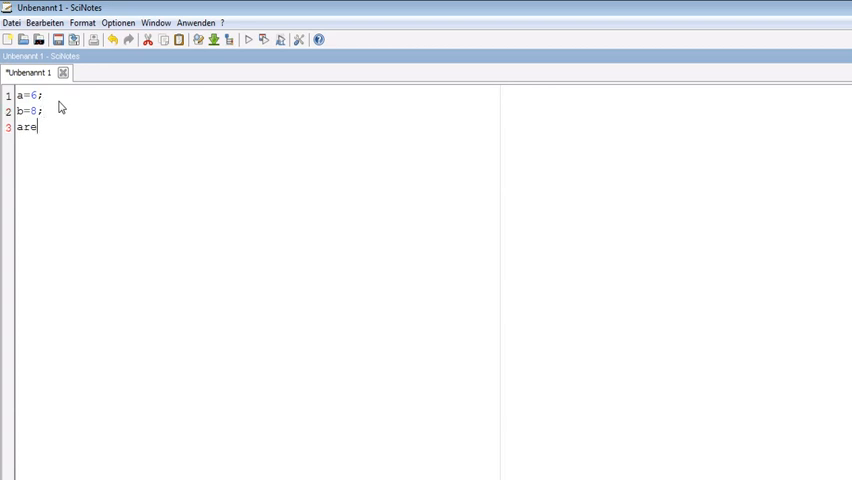
Add the line area=0.5*a*b*sind(30) computing the triangle area.
{"action": "type", "text": "a="}
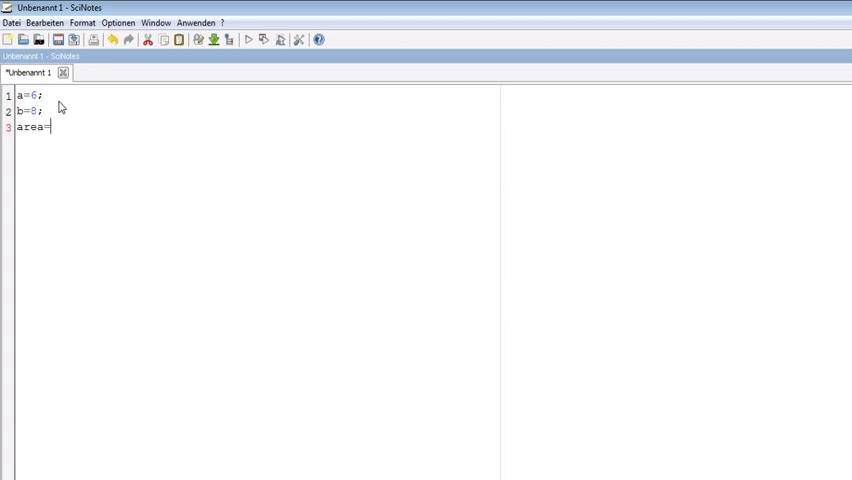
{"action": "type", "text": "0.5"}
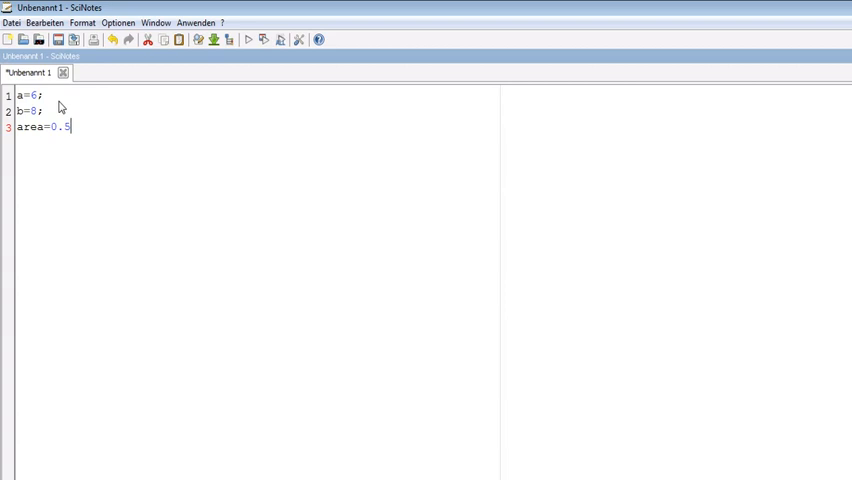
{"action": "type", "text": "*a*b"}
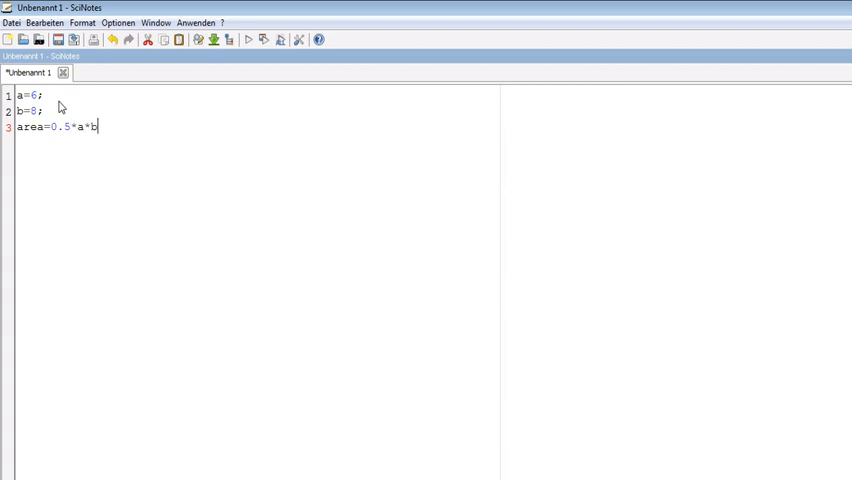
{"action": "type", "text": "*sind"}
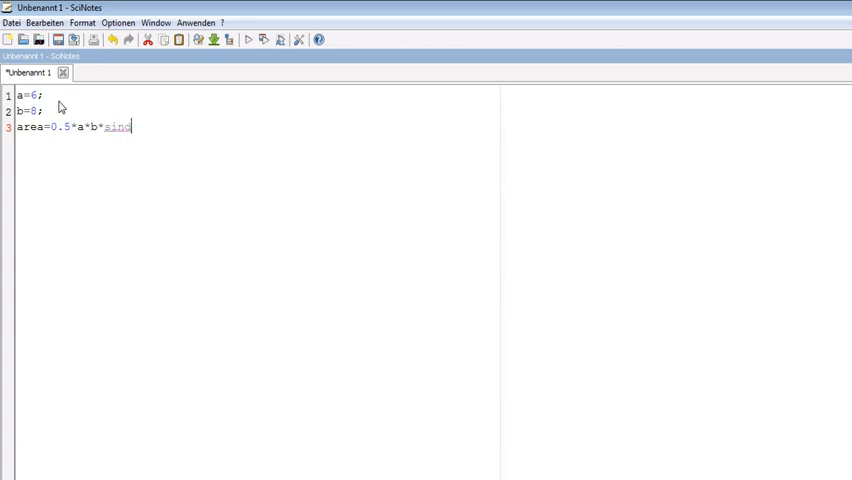
{"action": "type", "text": "(30)"}
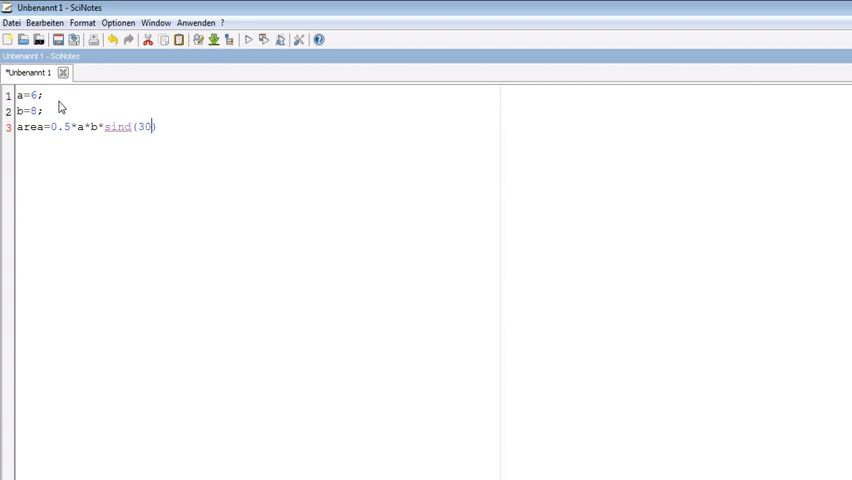
Write disp(area, 'area=') as the script's fourth line.
{"action": "type", "text": "di"}
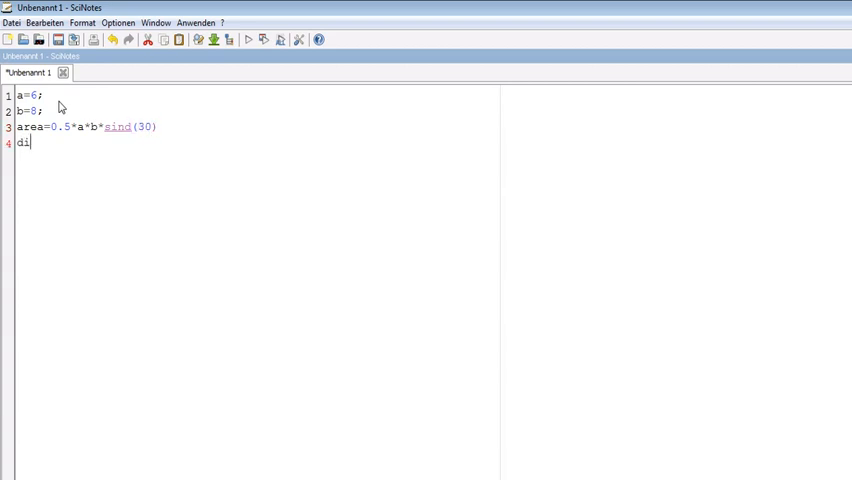
{"action": "type", "text": "sp()"}
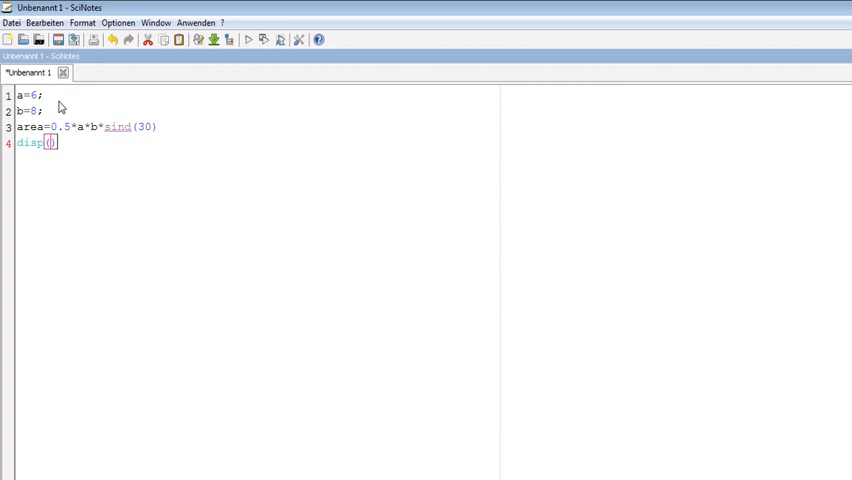
{"action": "type", "text": "area, 'area"}
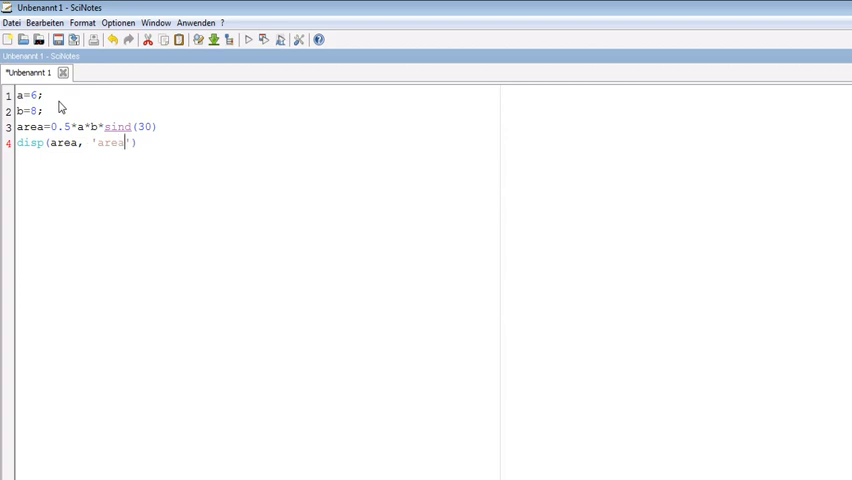
{"action": "type", "text": "="}
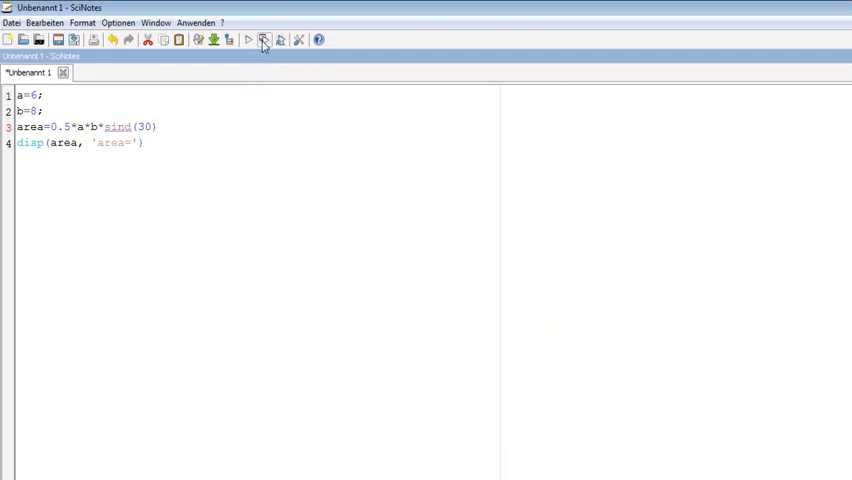
Save the script as areaoftriangle.sce and execute it so the console prints area = 12.
{"action": "left_click", "coordinate": [56, 40]}
{"action": "type", "text": "areaoftriang"}
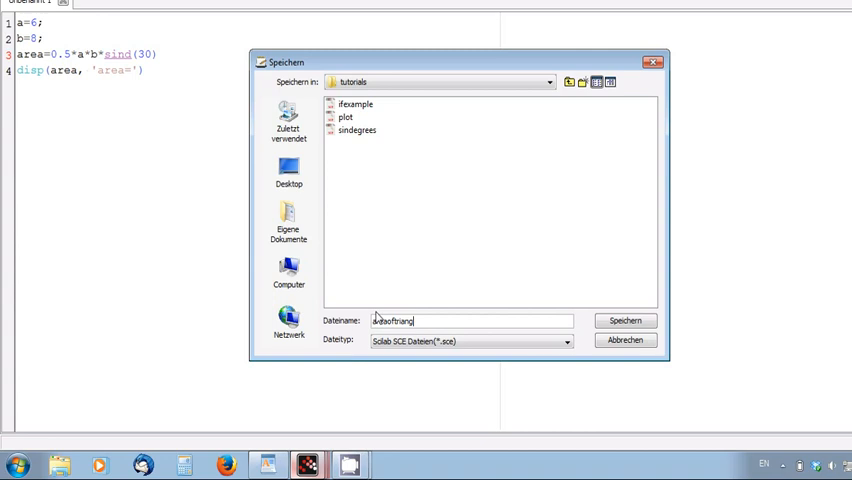
{"action": "left_click", "coordinate": [624, 320]}
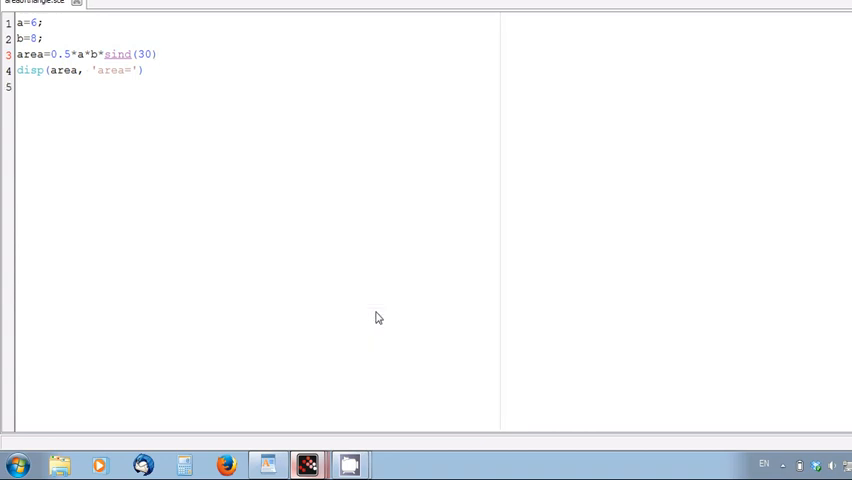
{"action": "left_click", "coordinate": [816, 8]}
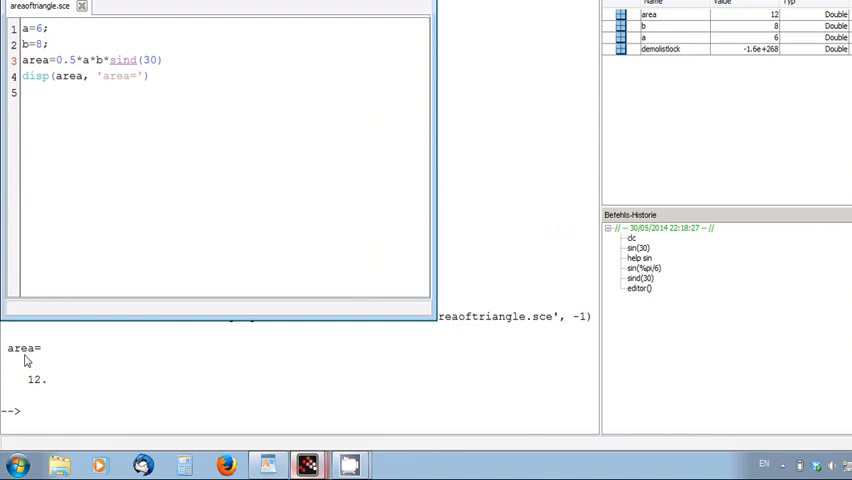
{"action": "mouse_move", "coordinate": [38, 388]}
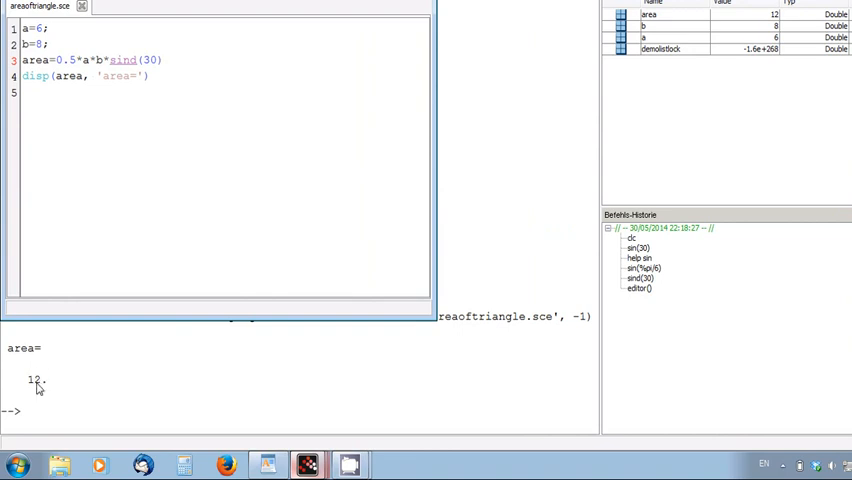
{"action": "mouse_move", "coordinate": [270, 422]}
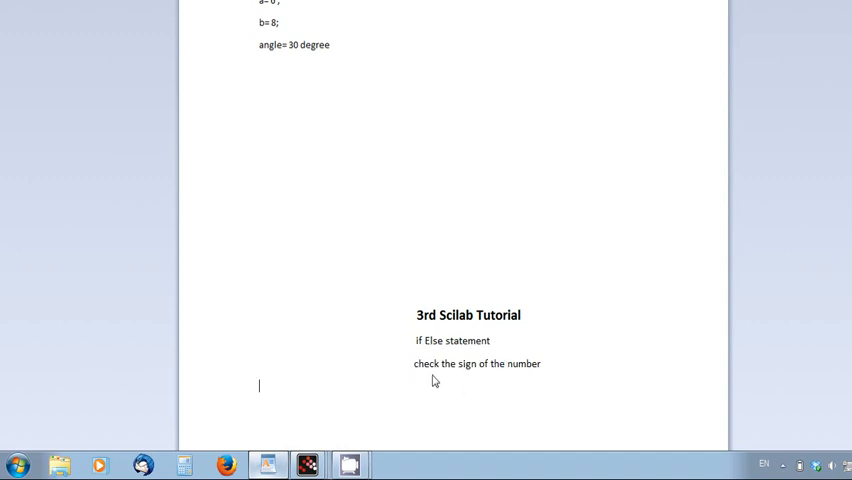
{"action": "mouse_move", "coordinate": [436, 372]}
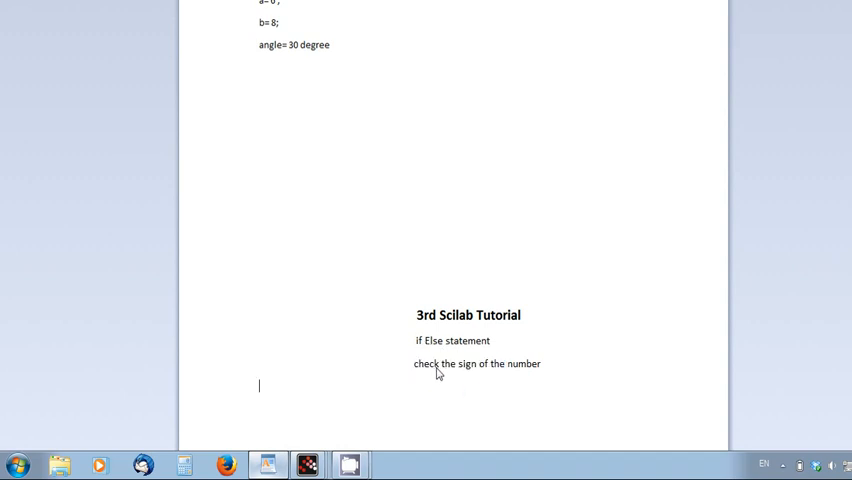